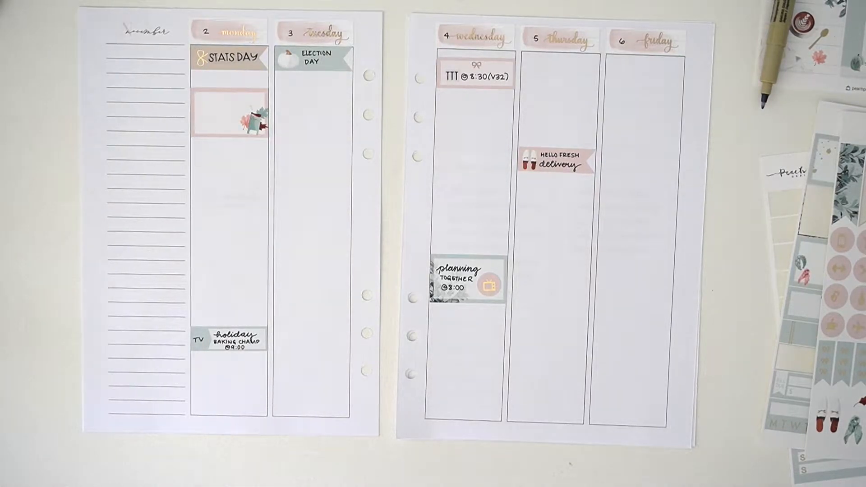
pyautogui.moveTo(365, 453)
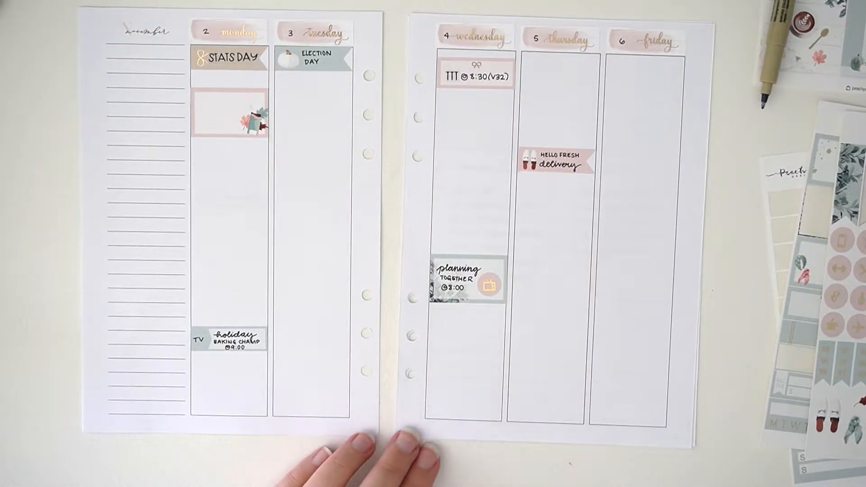